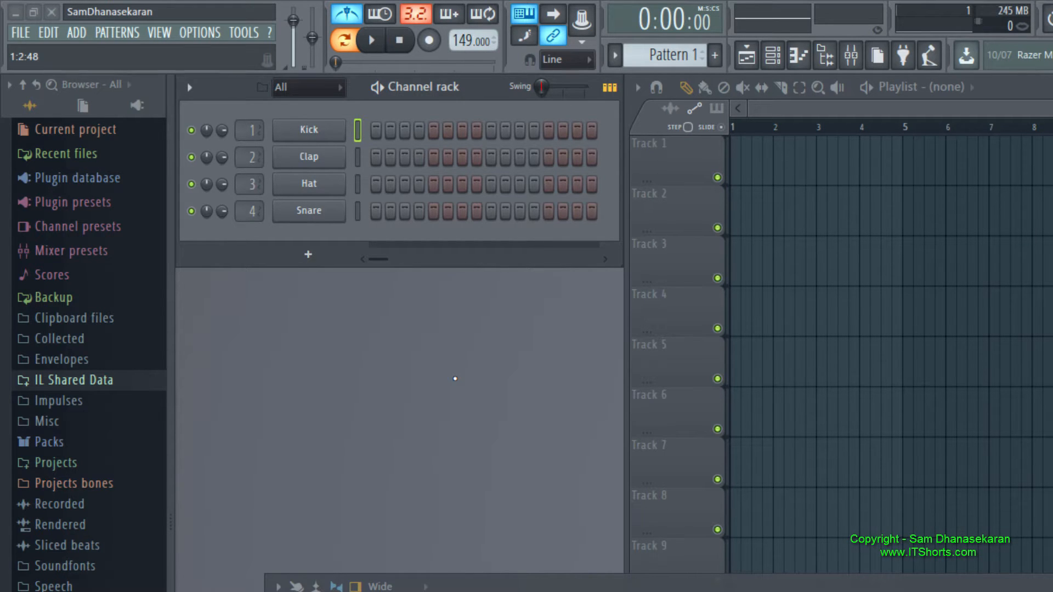
pyautogui.moveTo(428, 41)
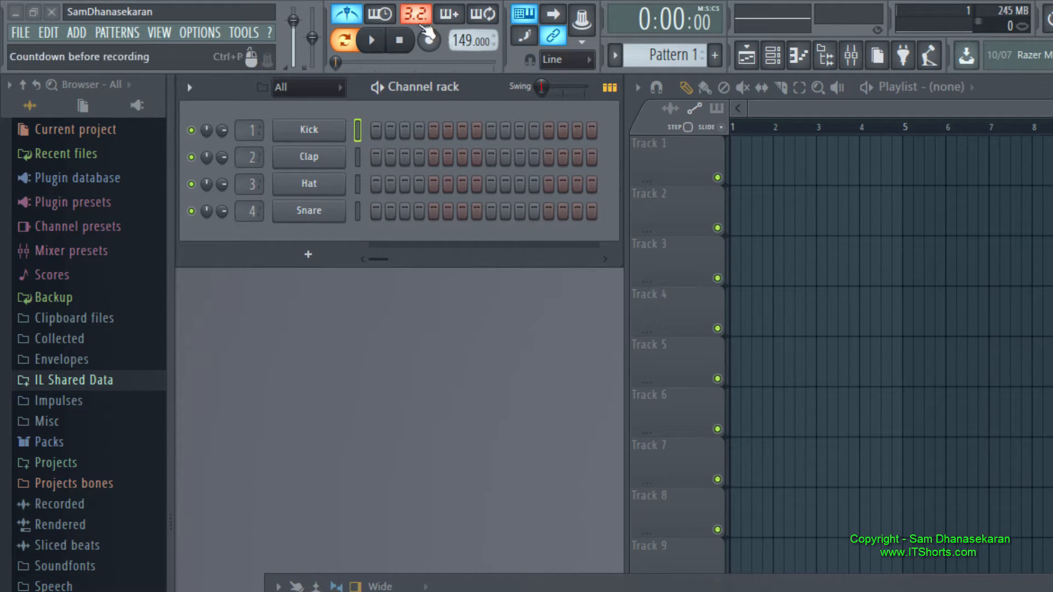
# Set the project tempo to 130 BPM from the transport tempo preset list.
pyautogui.rightClick(471, 41)
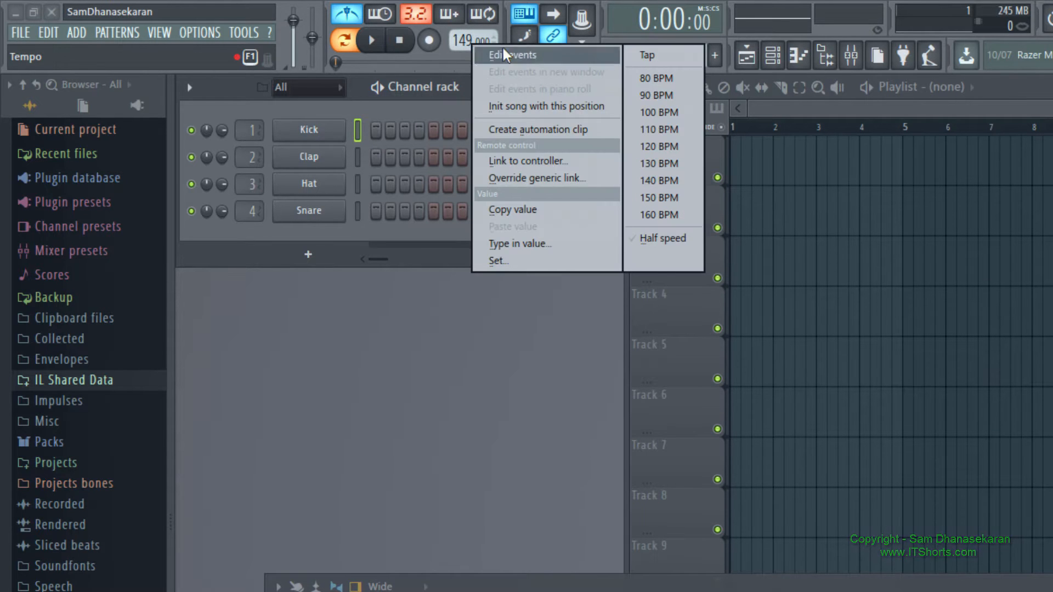
pyautogui.click(659, 164)
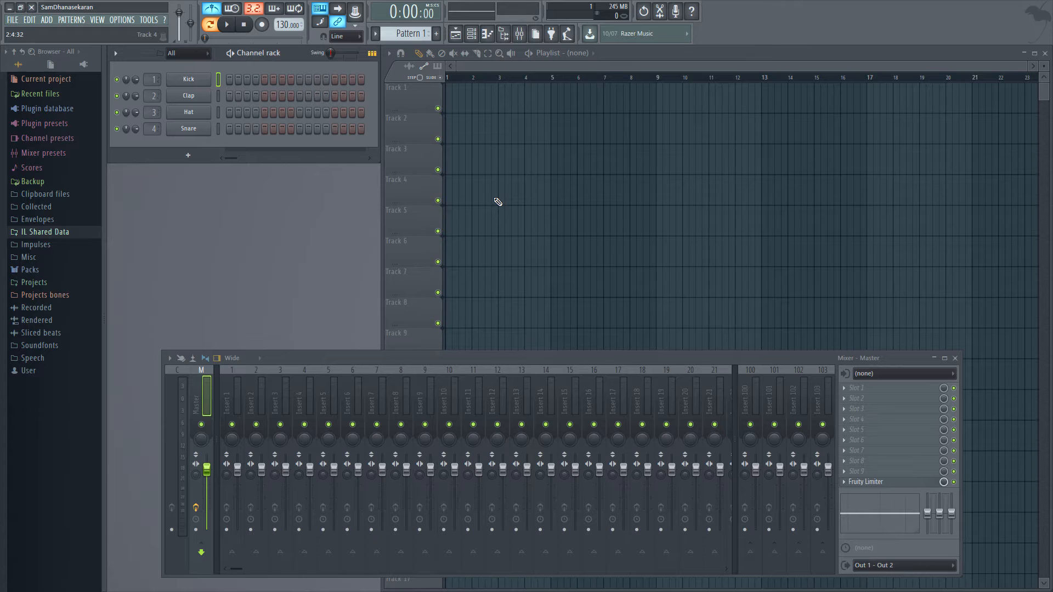
pyautogui.moveTo(505, 196)
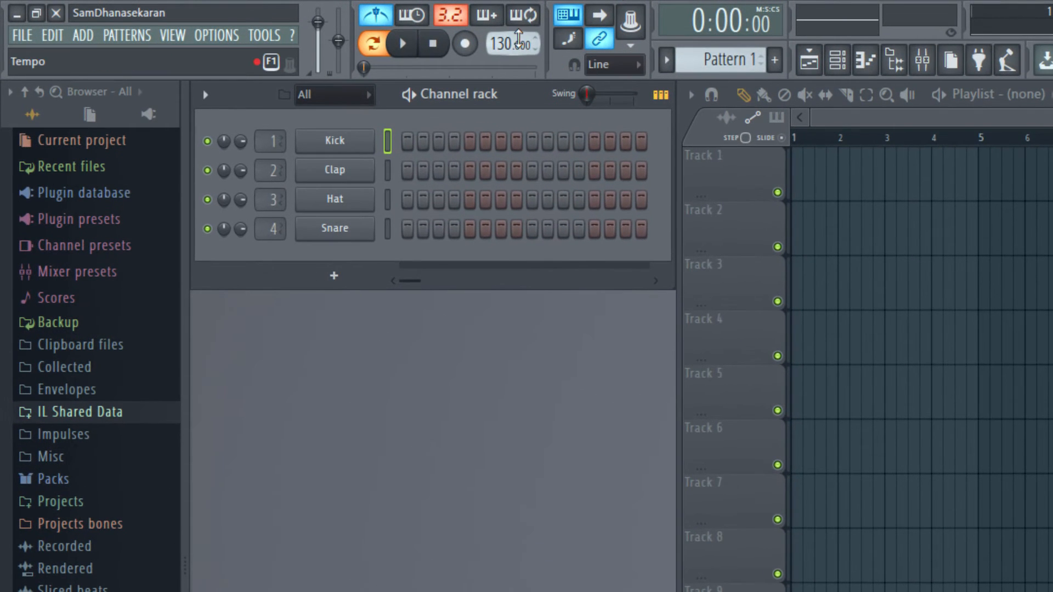
# Tap a steady beat in the Tempo tapper until the tempo settles at 142 BPM.
pyautogui.rightClick(512, 44)
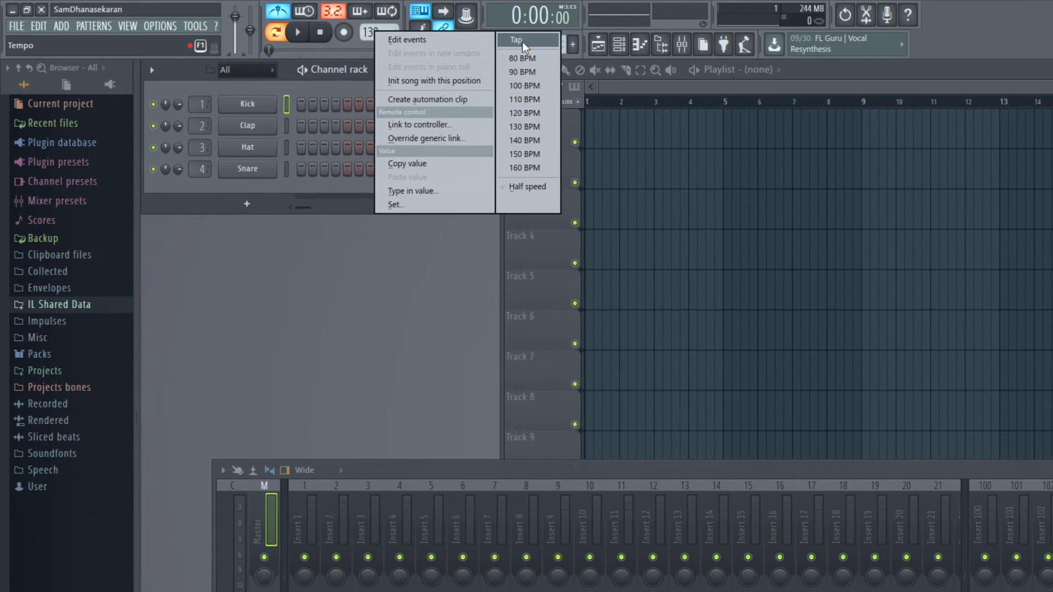
pyautogui.click(516, 39)
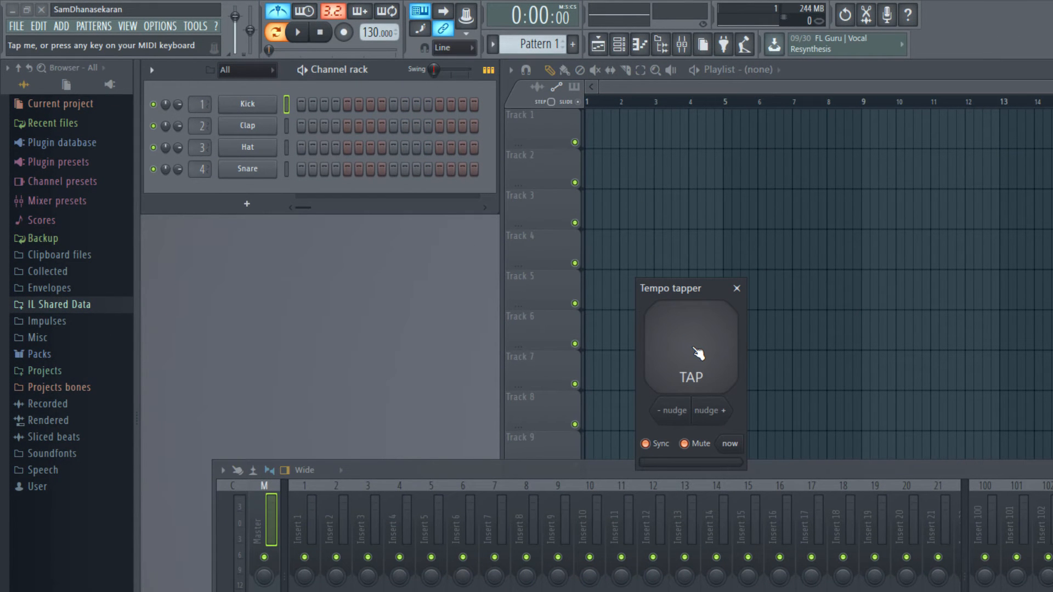
pyautogui.click(690, 345)
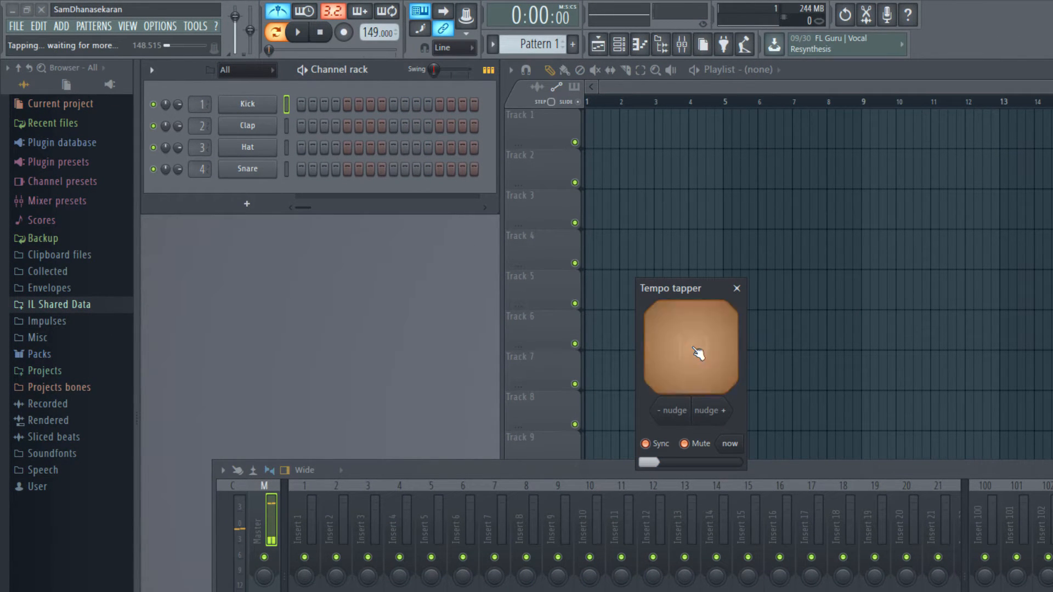
pyautogui.click(690, 349)
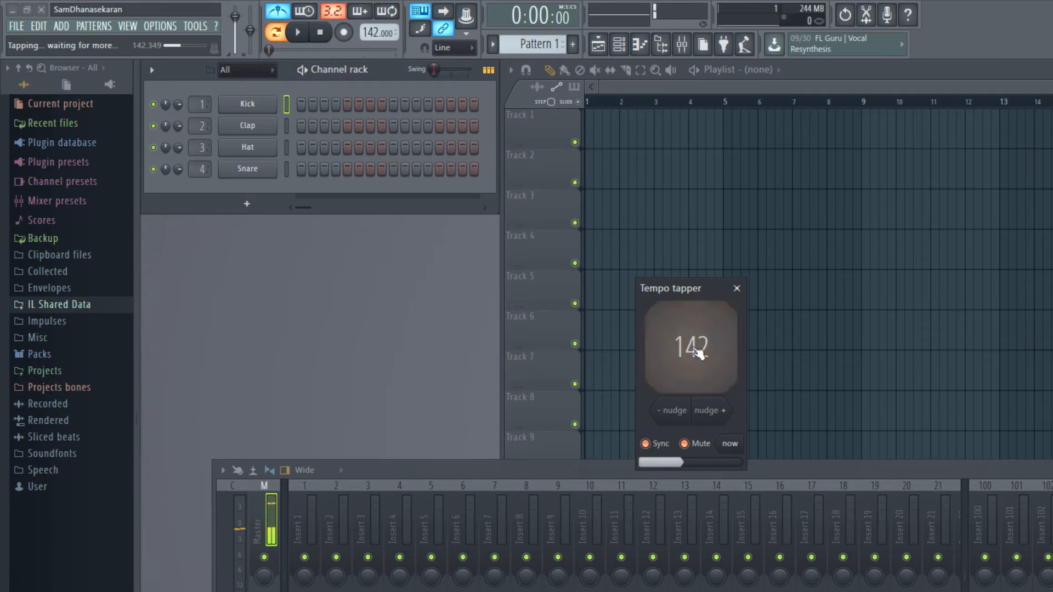
pyautogui.click(689, 345)
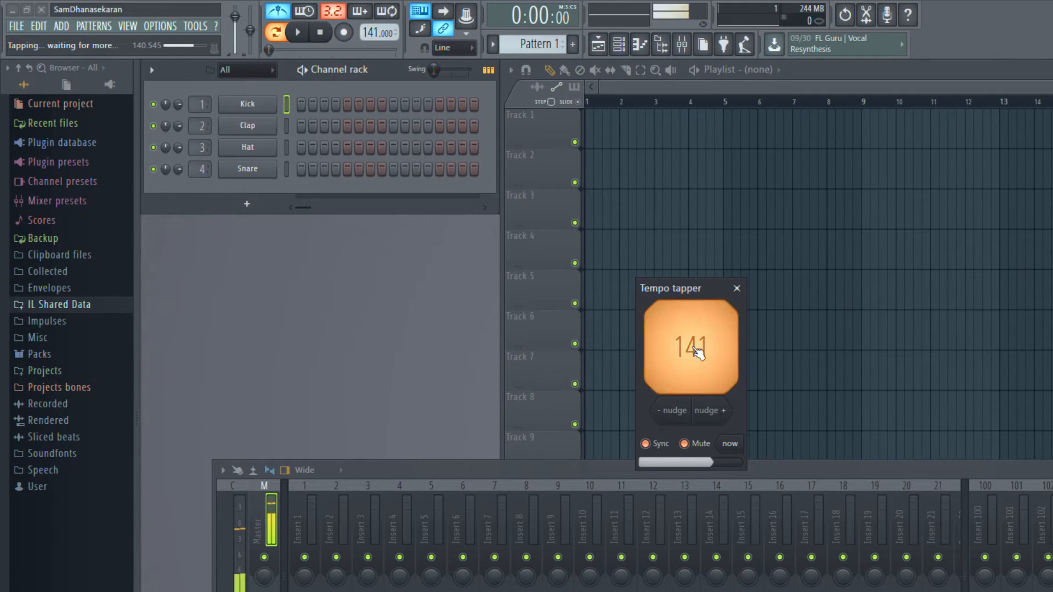
pyautogui.click(691, 351)
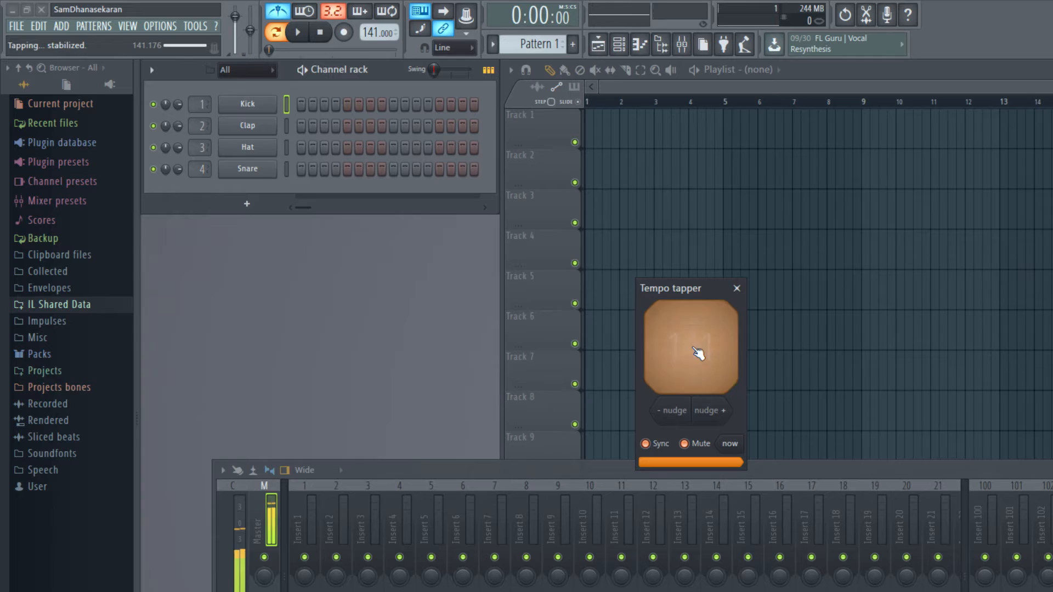
pyautogui.click(690, 349)
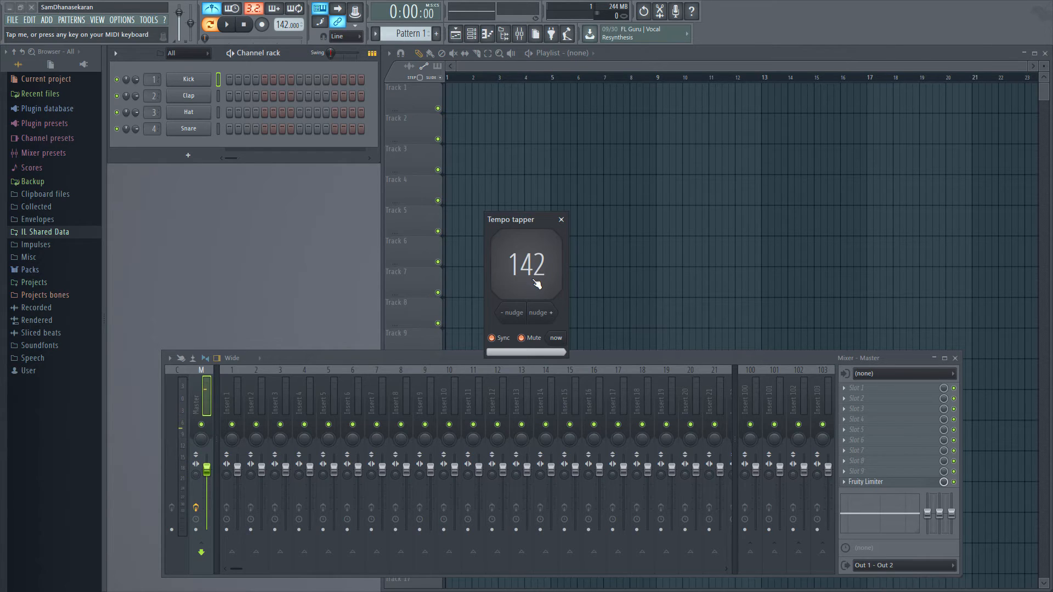
pyautogui.moveTo(534, 278)
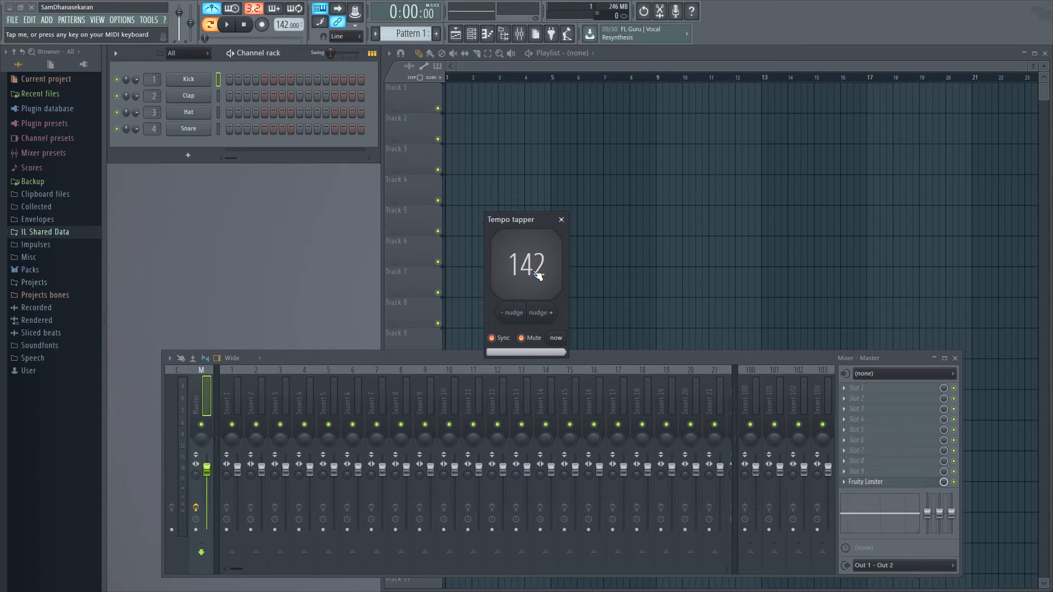
# Tap a slower beat in the Tempo tapper to bring the tempo down to 118 BPM.
pyautogui.click(526, 262)
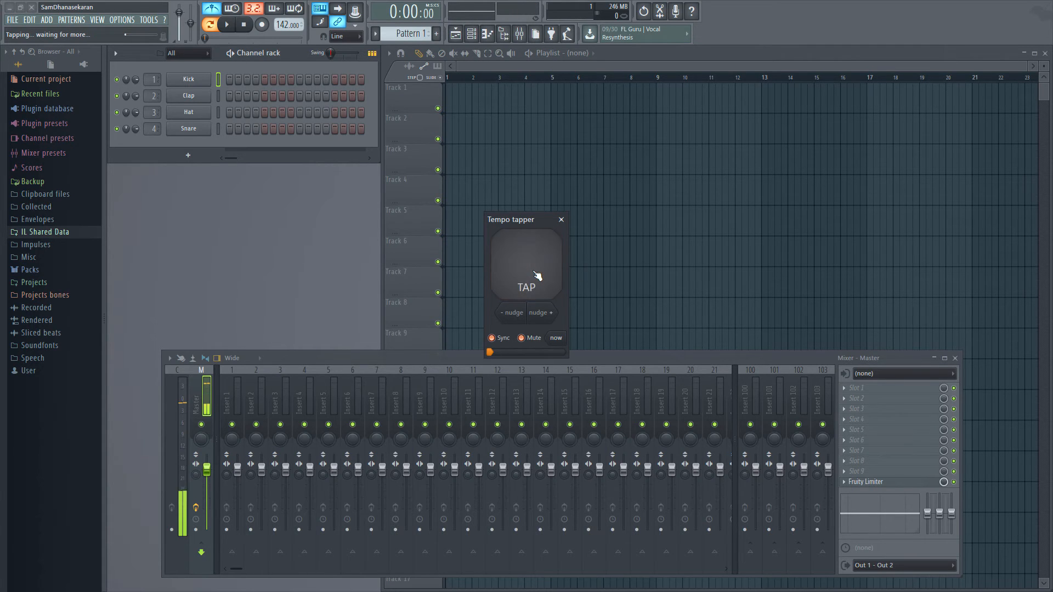
pyautogui.click(527, 265)
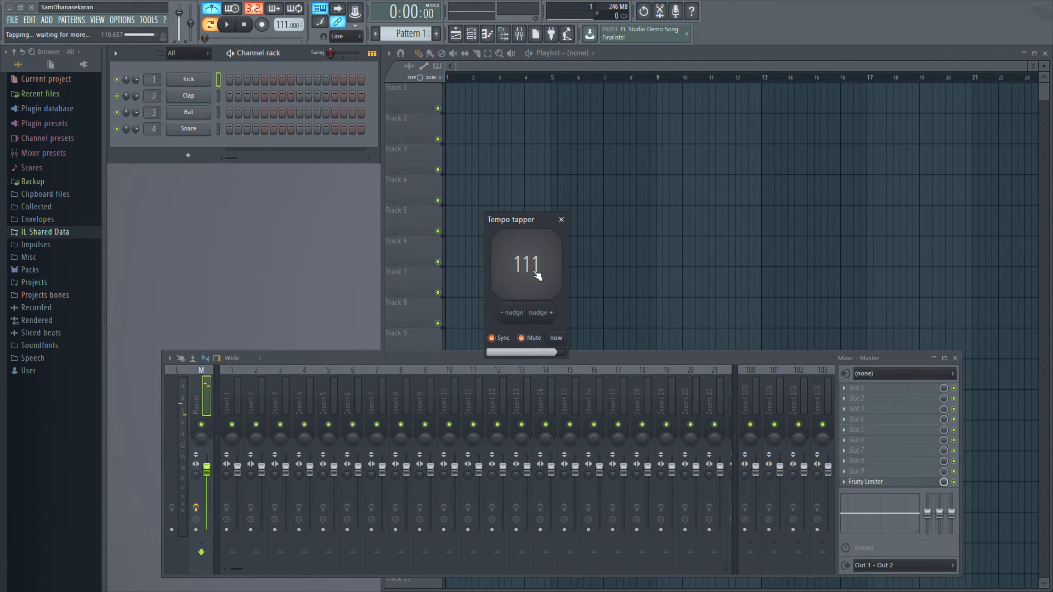
pyautogui.click(526, 265)
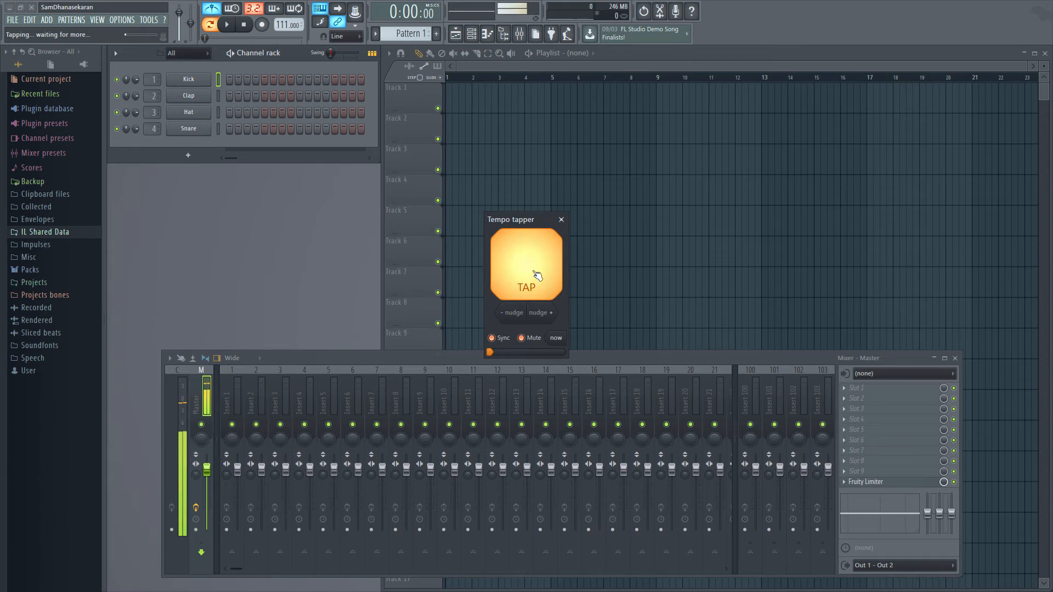
pyautogui.click(527, 262)
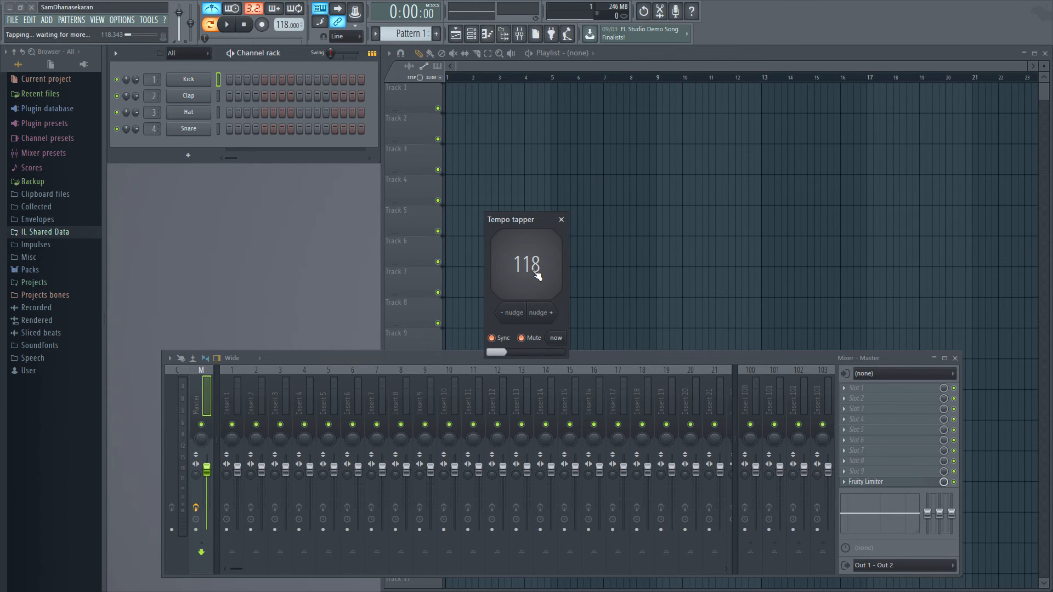
# Close the Tempo tapper and set the tempo to 80 BPM from the presets.
pyautogui.click(560, 220)
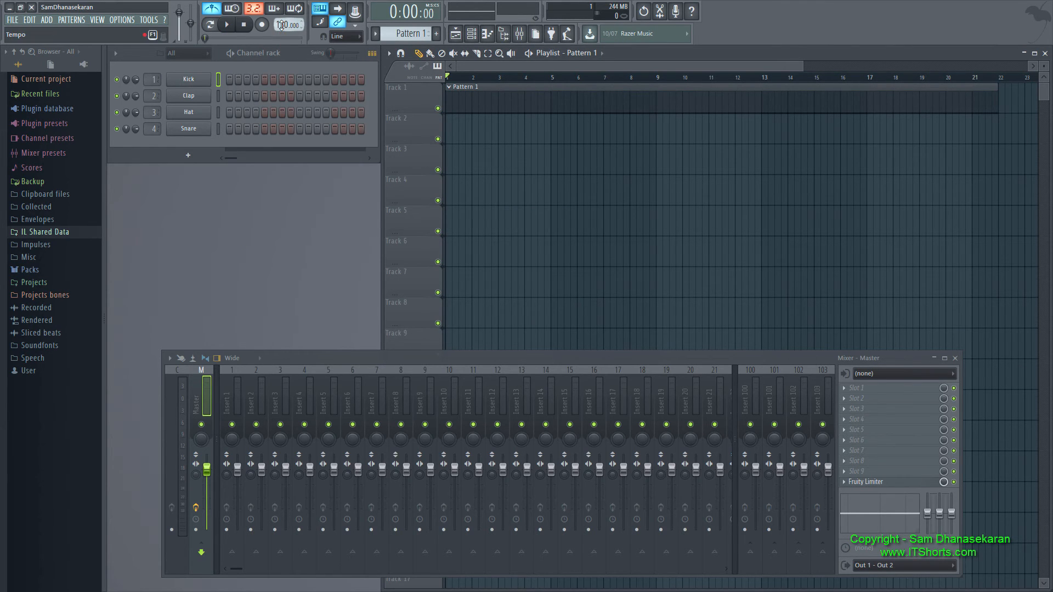
pyautogui.rightClick(287, 25)
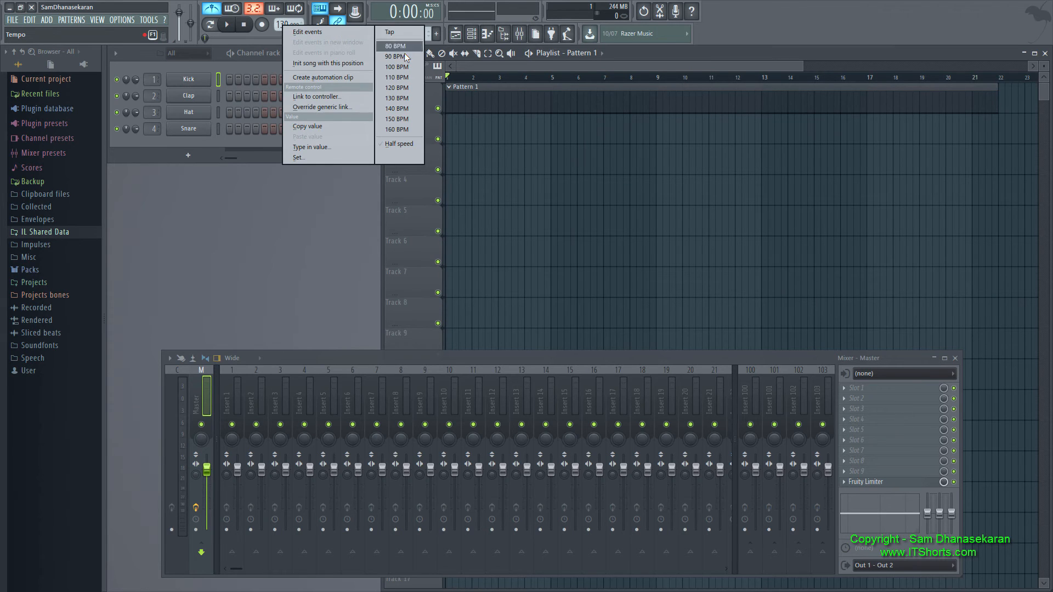
pyautogui.click(394, 46)
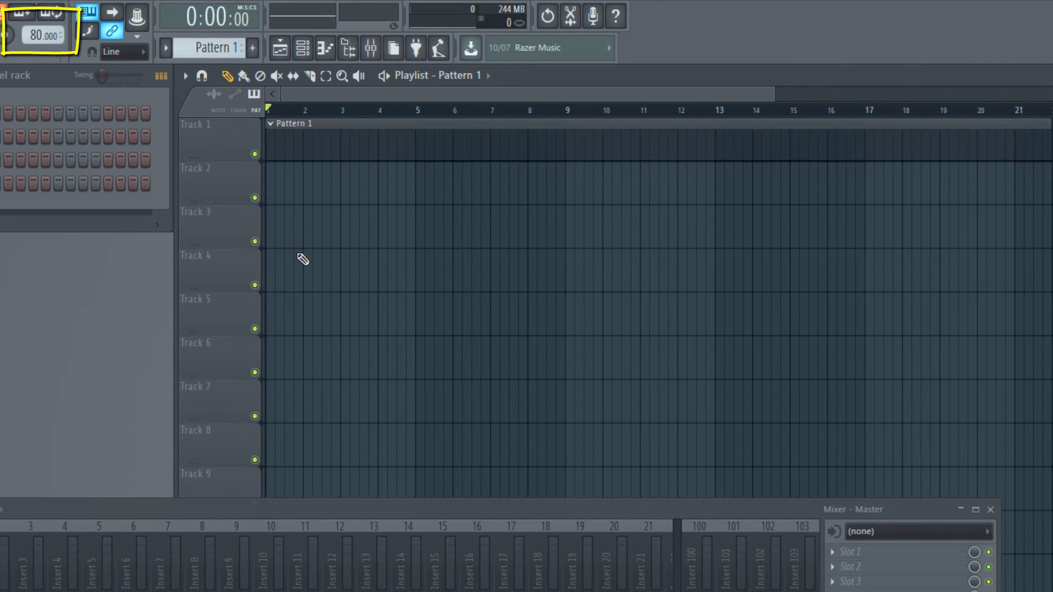
pyautogui.moveTo(282, 110)
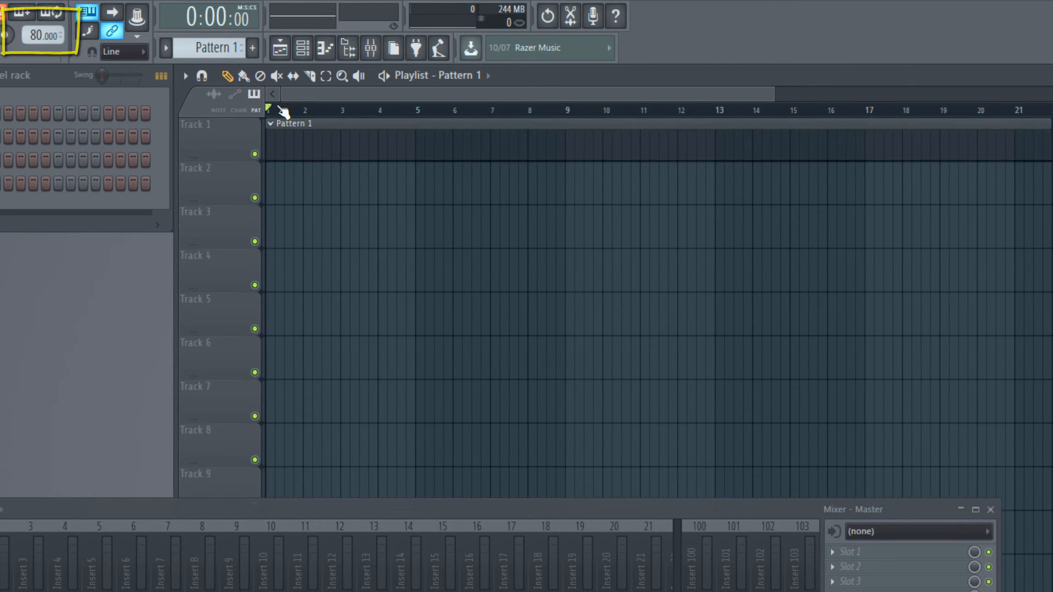
pyautogui.moveTo(413, 178)
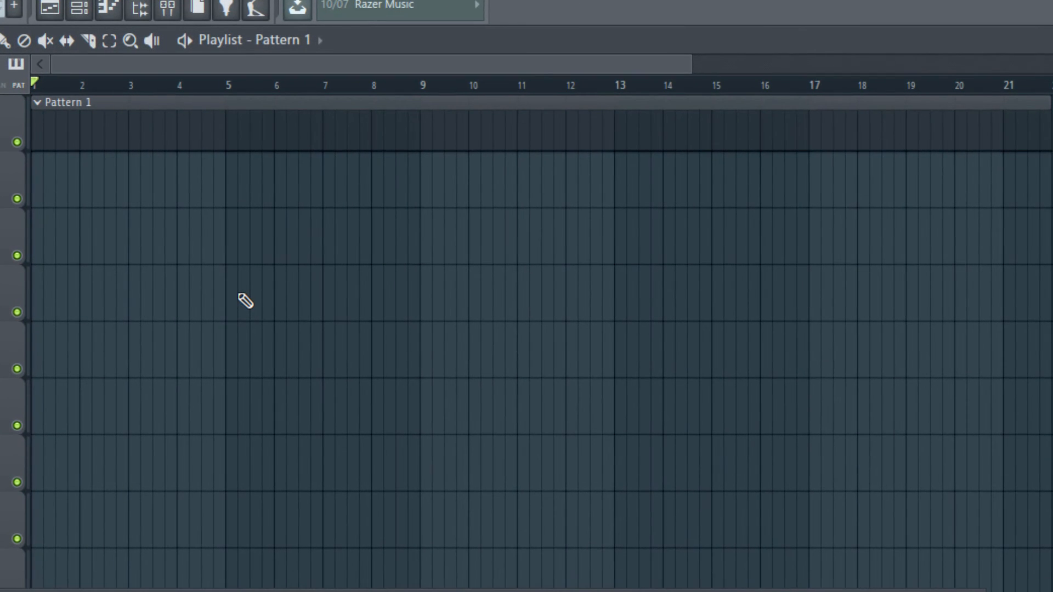
pyautogui.moveTo(235, 273)
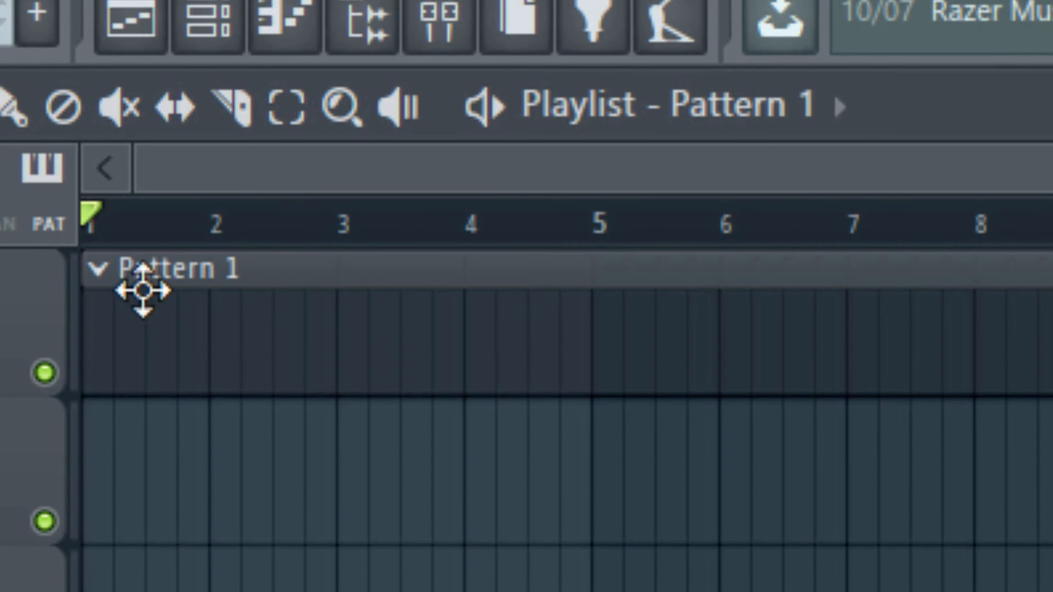
pyautogui.moveTo(187, 316)
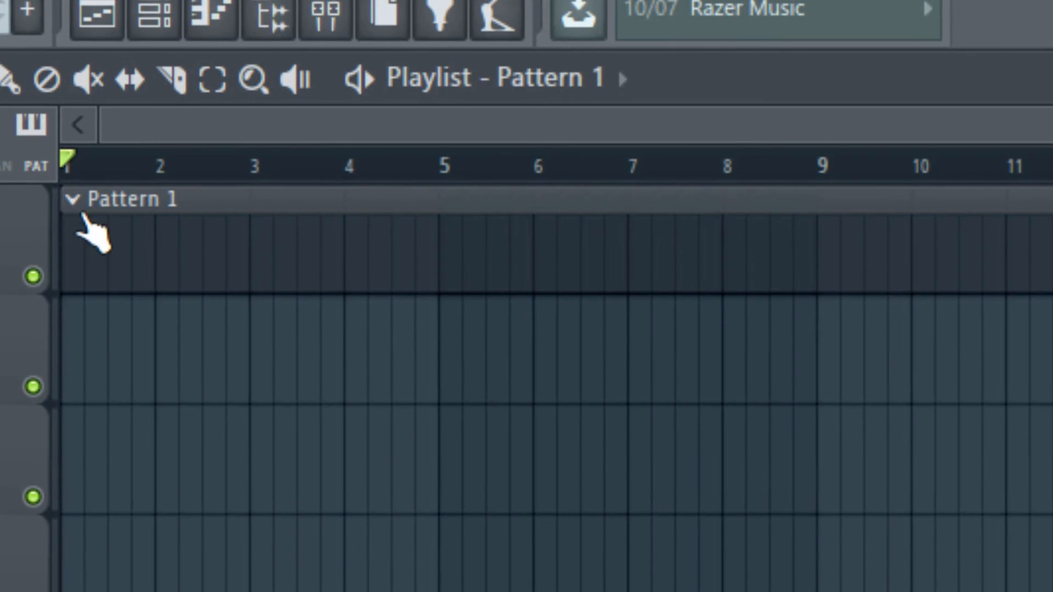
pyautogui.moveTo(177, 373)
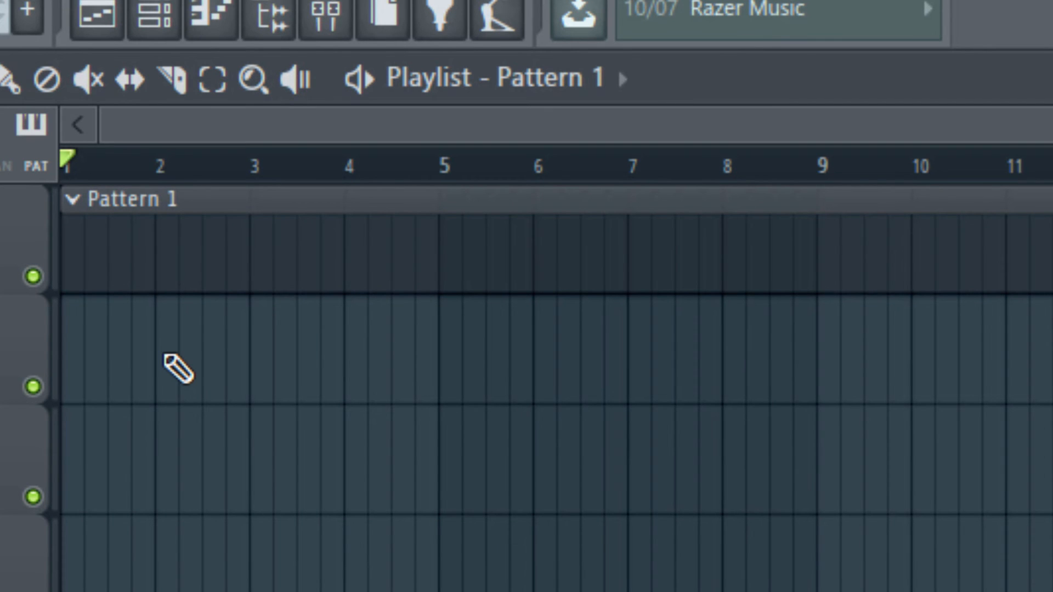
pyautogui.moveTo(1028, 175)
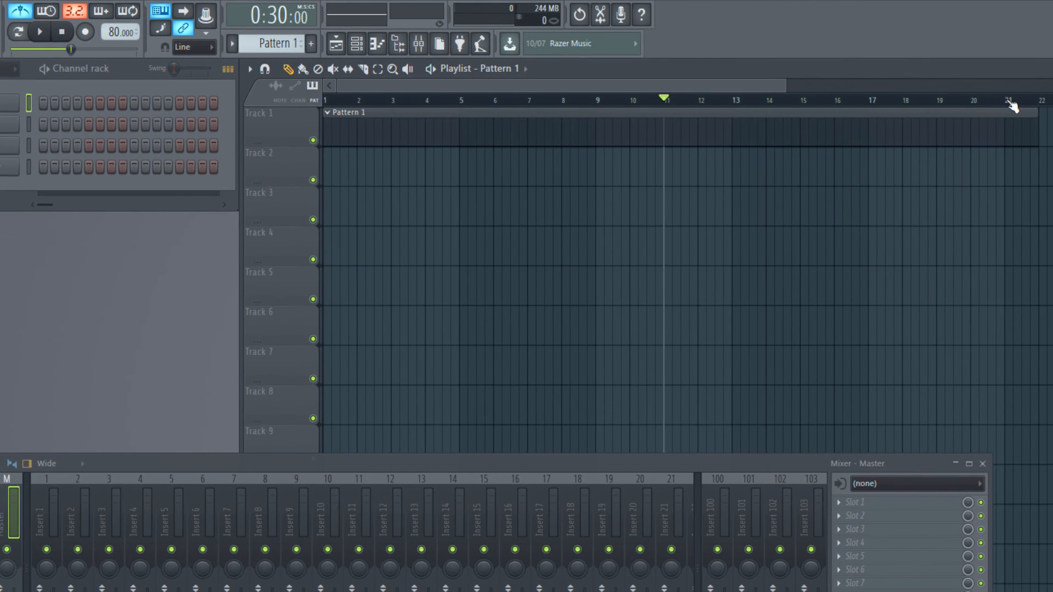
# Move the song position to bar 21 so the time display reads 1:00:00.
pyautogui.click(1006, 100)
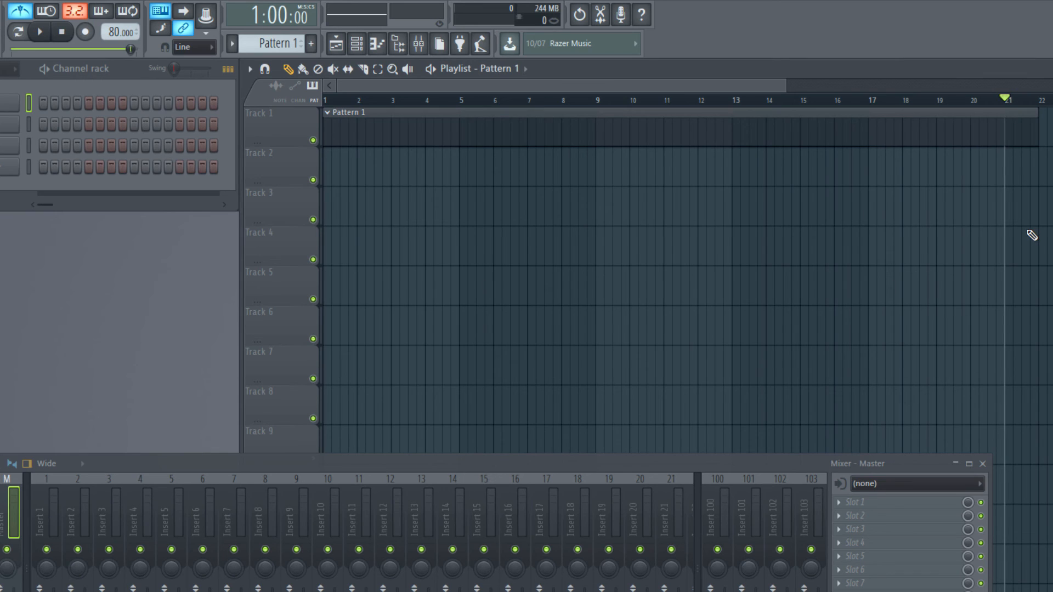